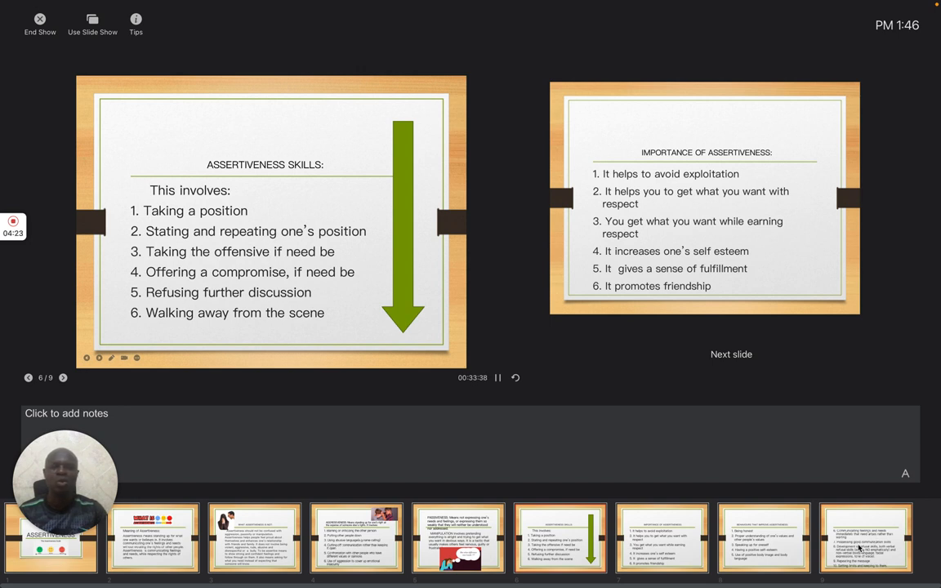
pyautogui.moveTo(860, 579)
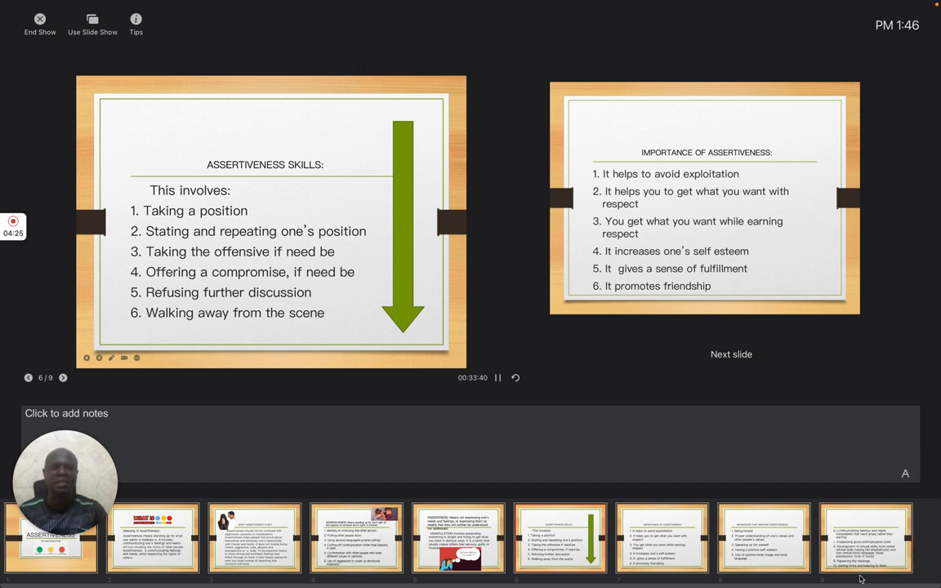